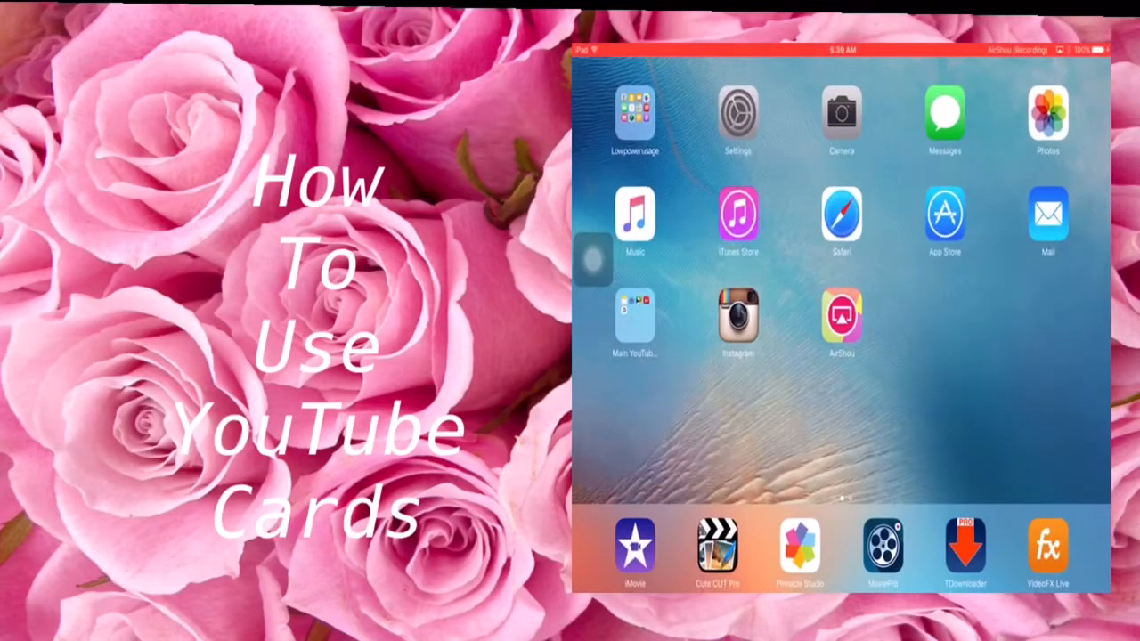
- Launch the browser from the iPad home screen to reach YouTube's my_videos manager
{"action": "left_click", "coordinate": [634, 316]}
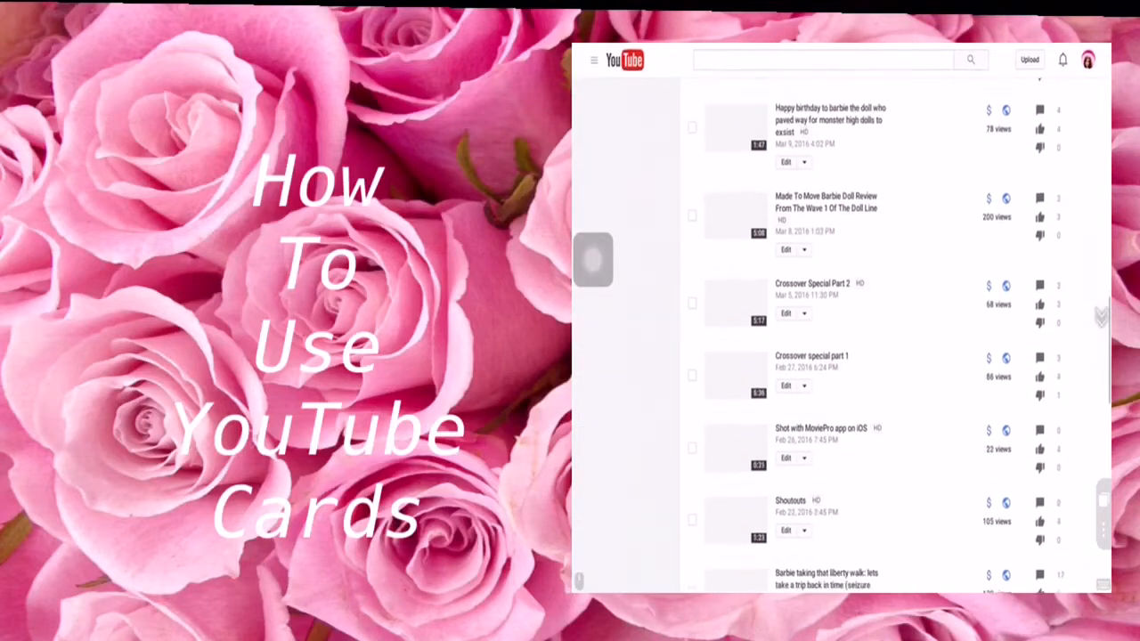
- Scroll the uploads list and edit 'Life's What You Make It Trailer No 2'
{"action": "scroll", "scroll_direction": "down", "scroll_amount": 3}
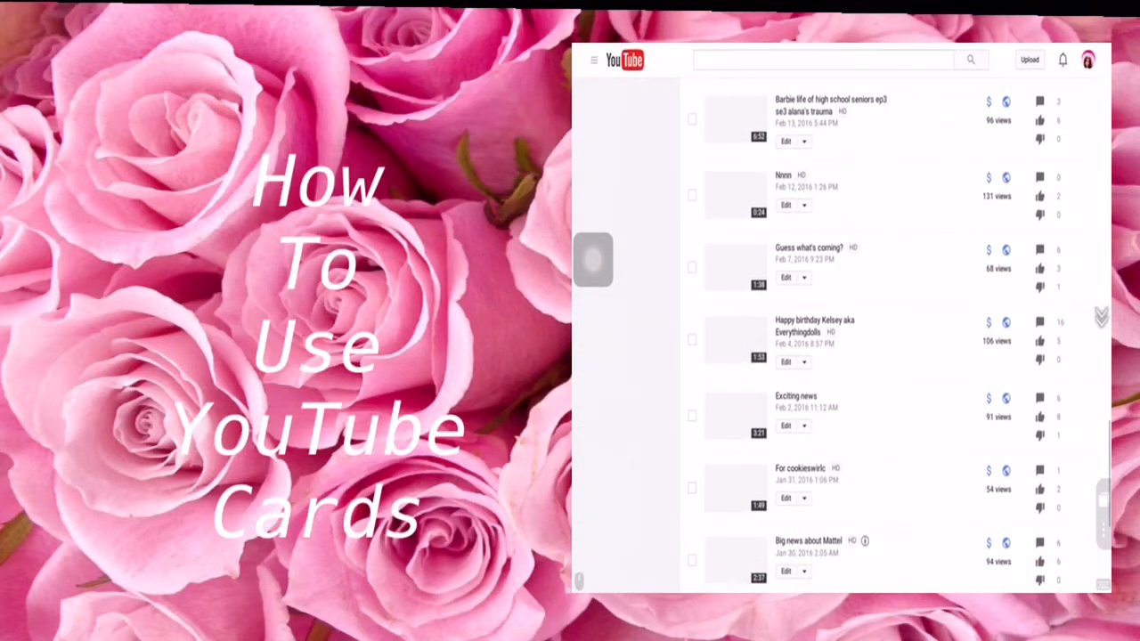
{"action": "scroll", "scroll_direction": "down", "scroll_amount": 3}
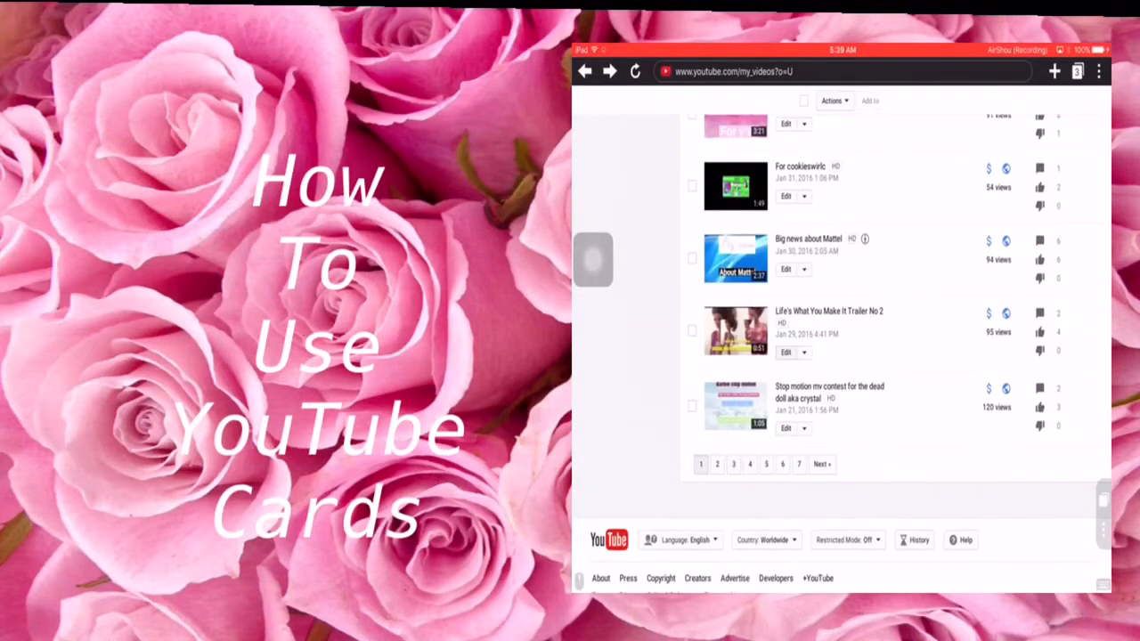
{"action": "left_click", "coordinate": [782, 353]}
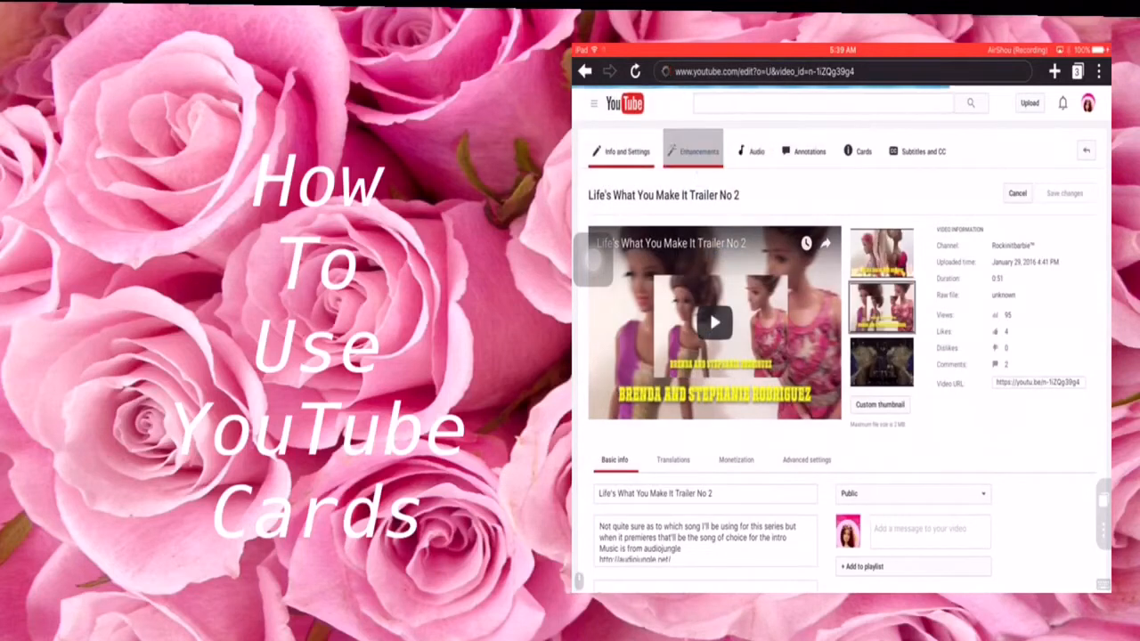
- Browse the Enhancements, Info and Settings, and Annotations tabs, ending on Cards
{"action": "left_click", "coordinate": [698, 151]}
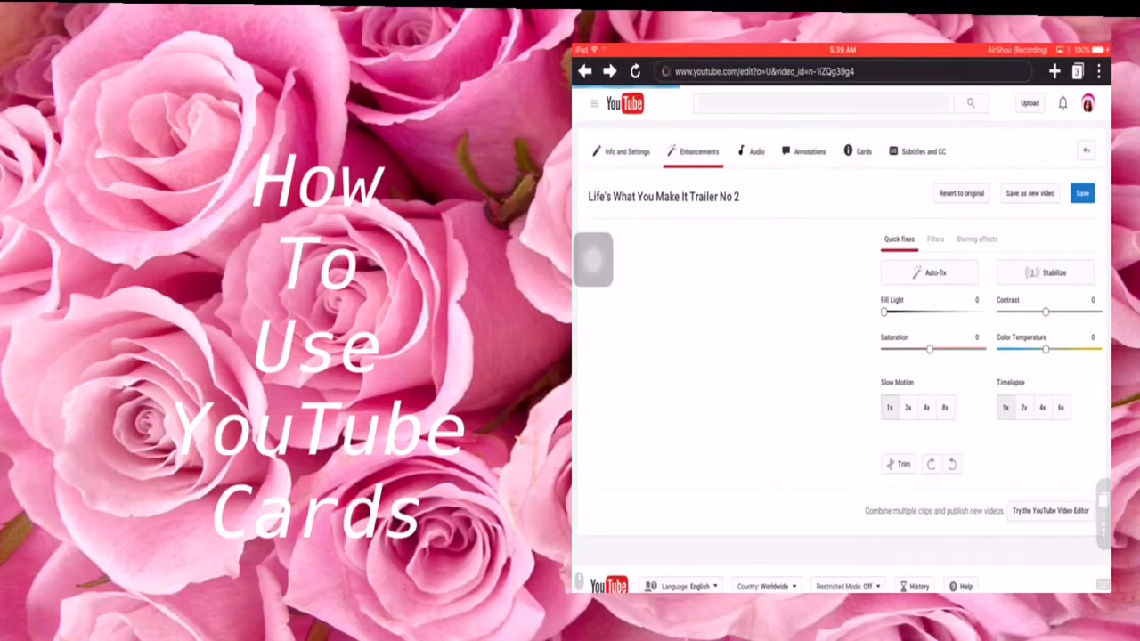
{"action": "left_click", "coordinate": [625, 150]}
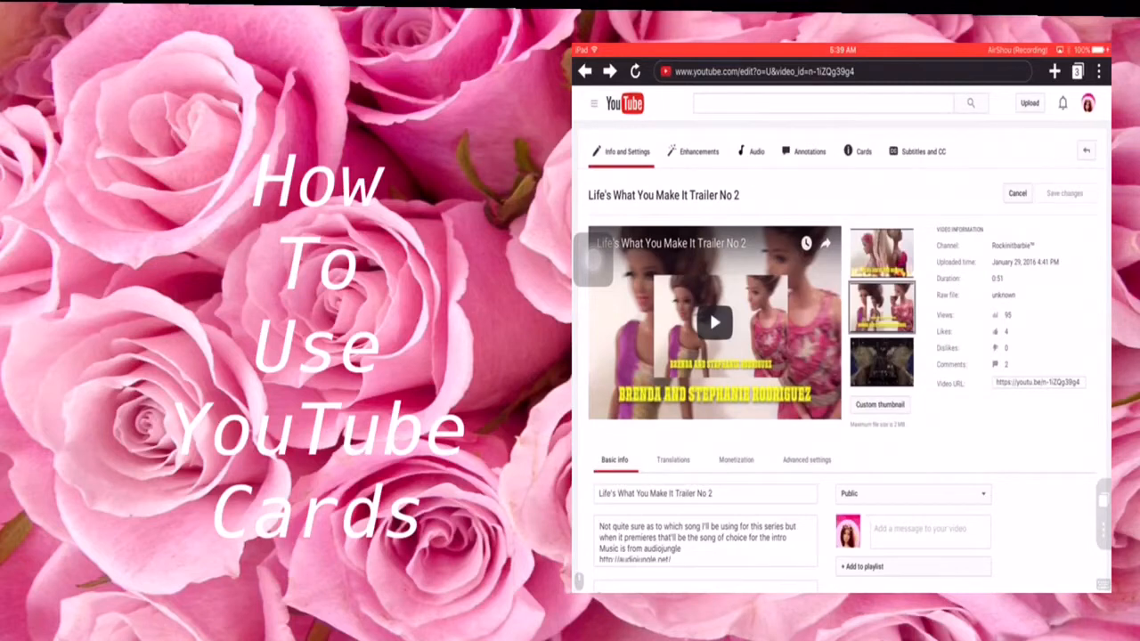
{"action": "left_click", "coordinate": [807, 151]}
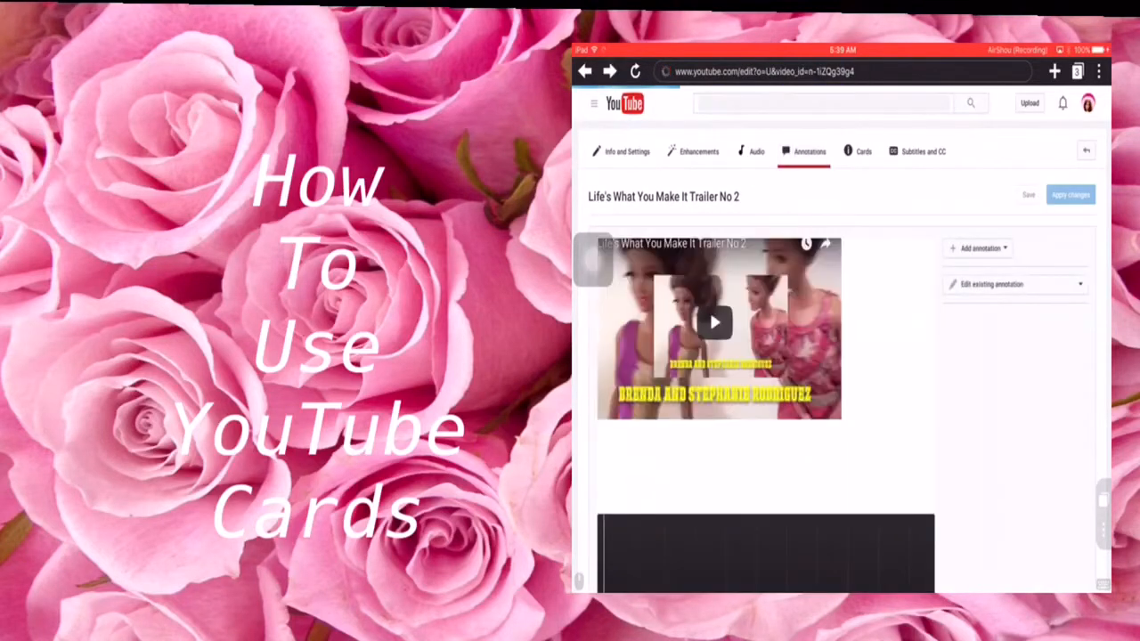
{"action": "left_click", "coordinate": [624, 150]}
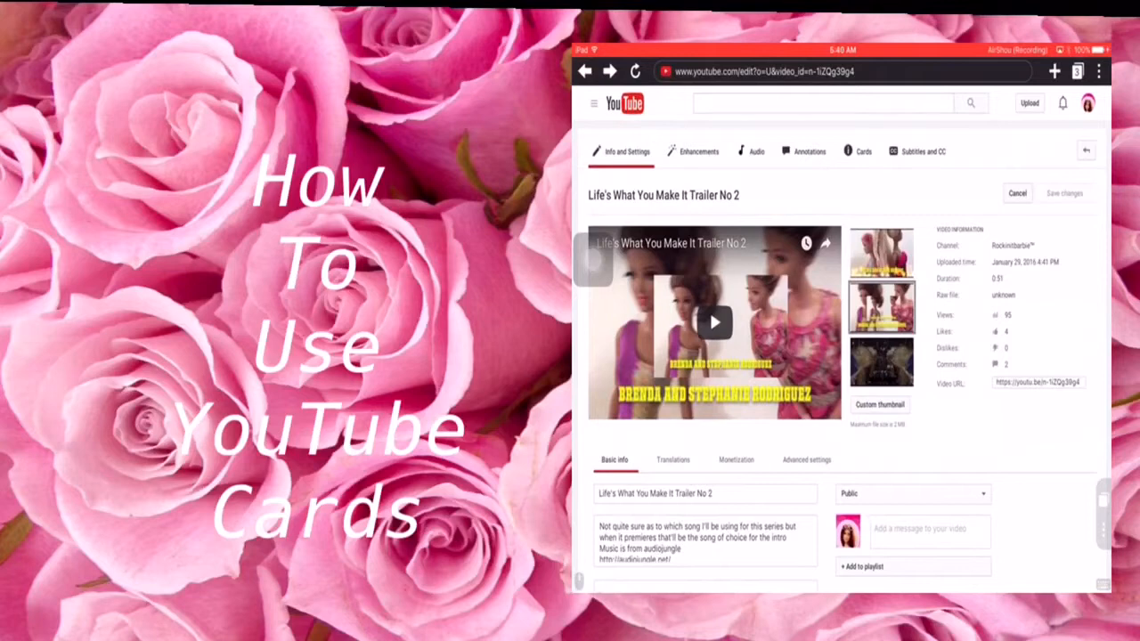
{"action": "left_click", "coordinate": [863, 151]}
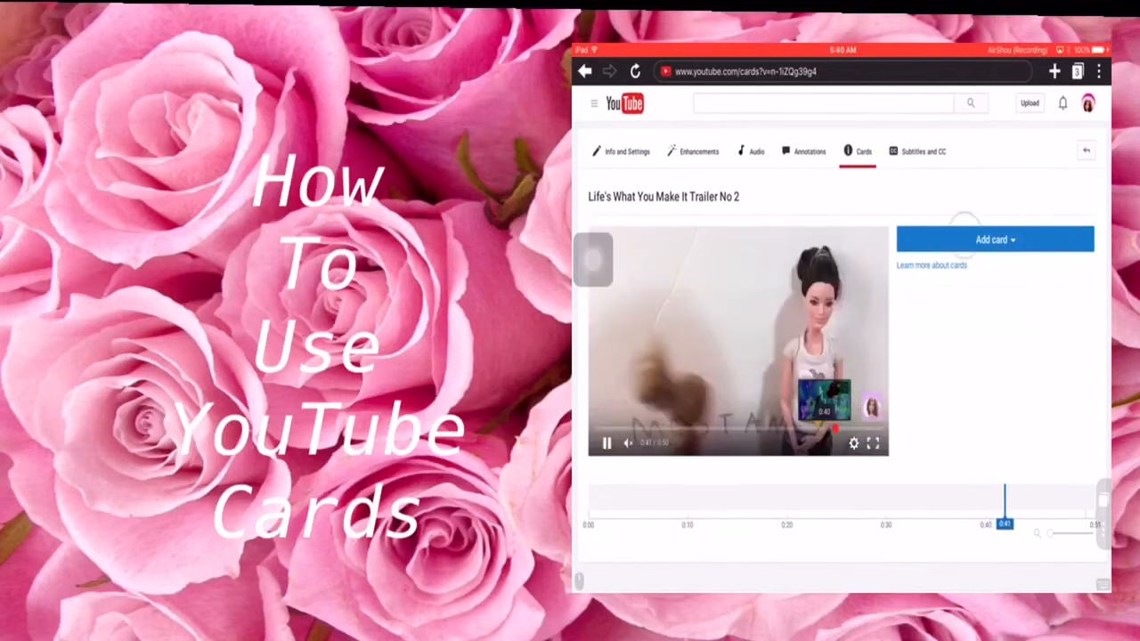
- At 0:45, open then cancel a Video or Playlist card, and reopen Add card
{"action": "left_click", "coordinate": [994, 238]}
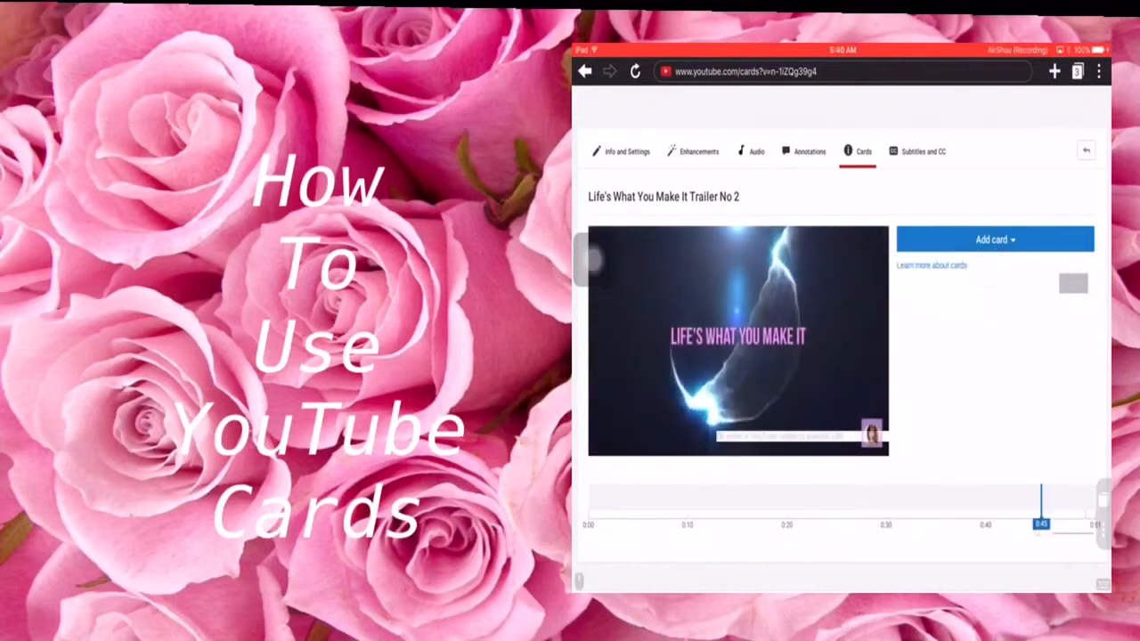
{"action": "left_click", "coordinate": [995, 238]}
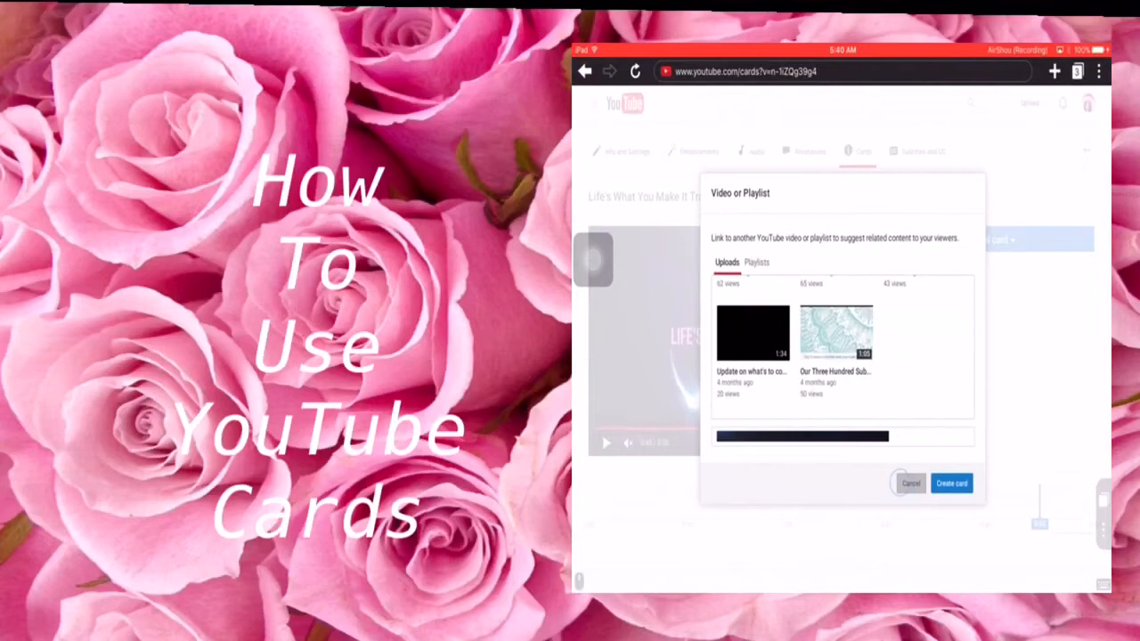
{"action": "left_click", "coordinate": [913, 484]}
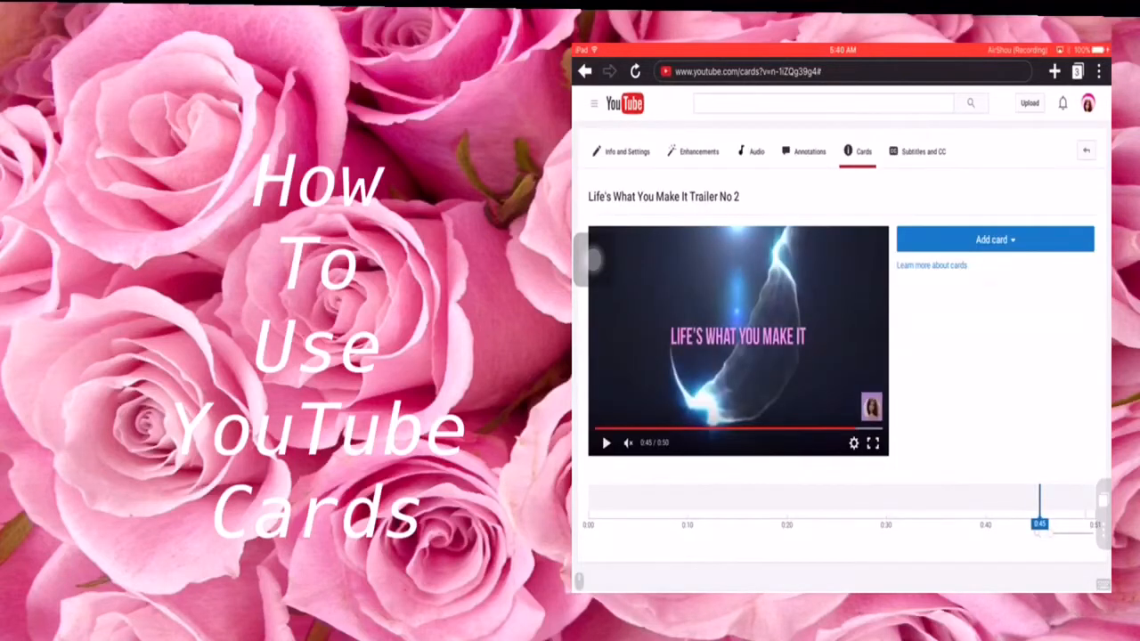
{"action": "left_click", "coordinate": [994, 239]}
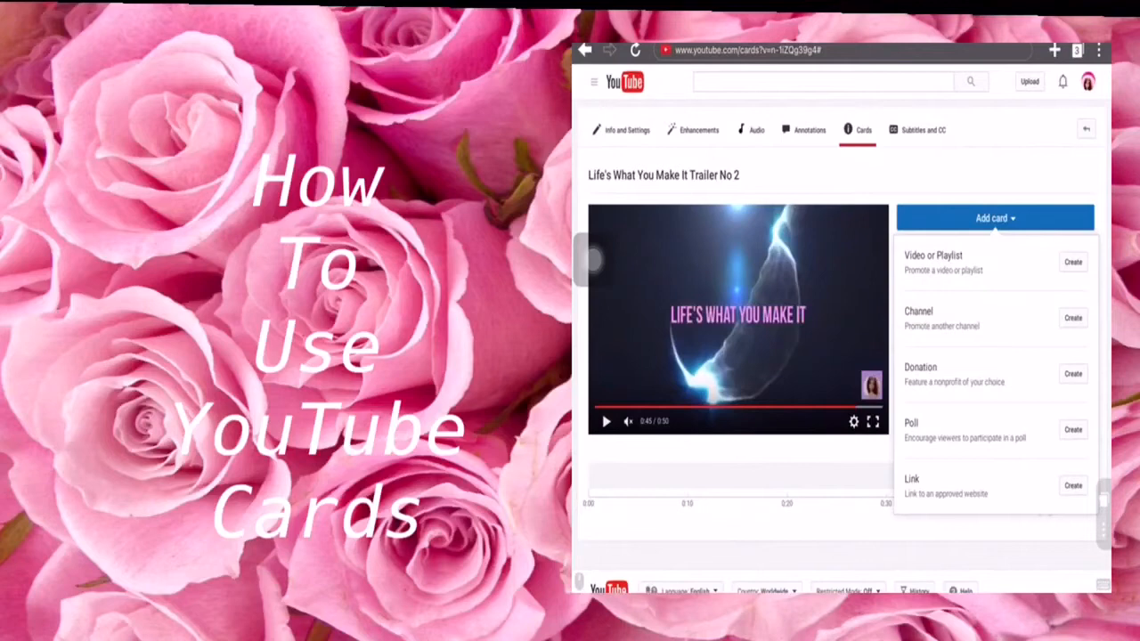
- Open the Video or Playlist card dialog, then cancel without creating a card
{"action": "scroll", "scroll_direction": "down", "scroll_amount": 3}
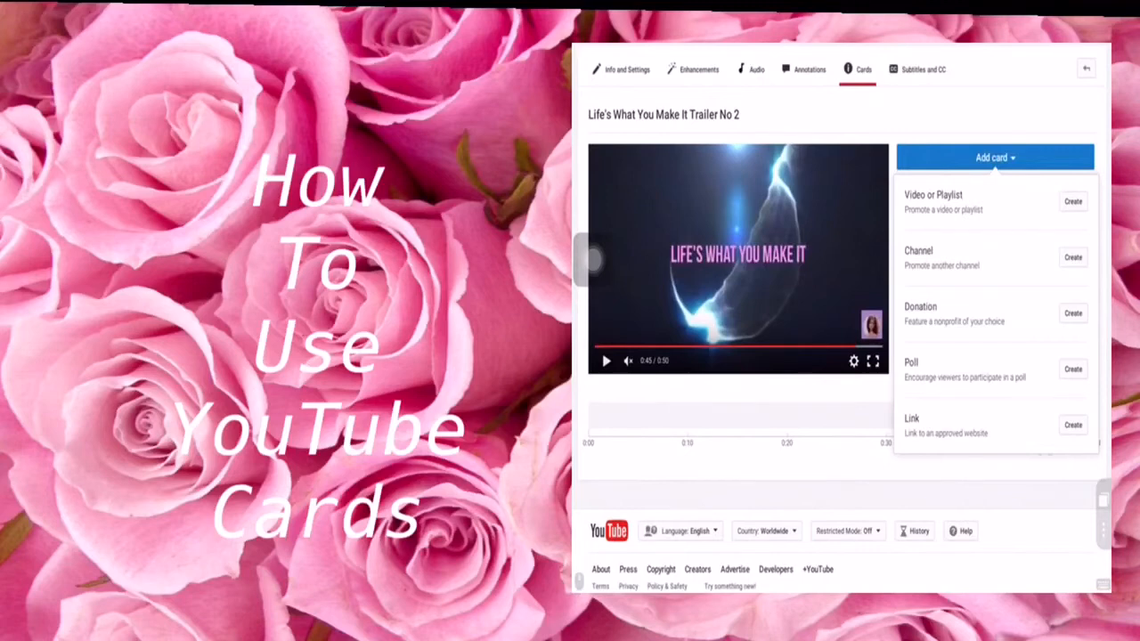
{"action": "left_click", "coordinate": [1072, 200]}
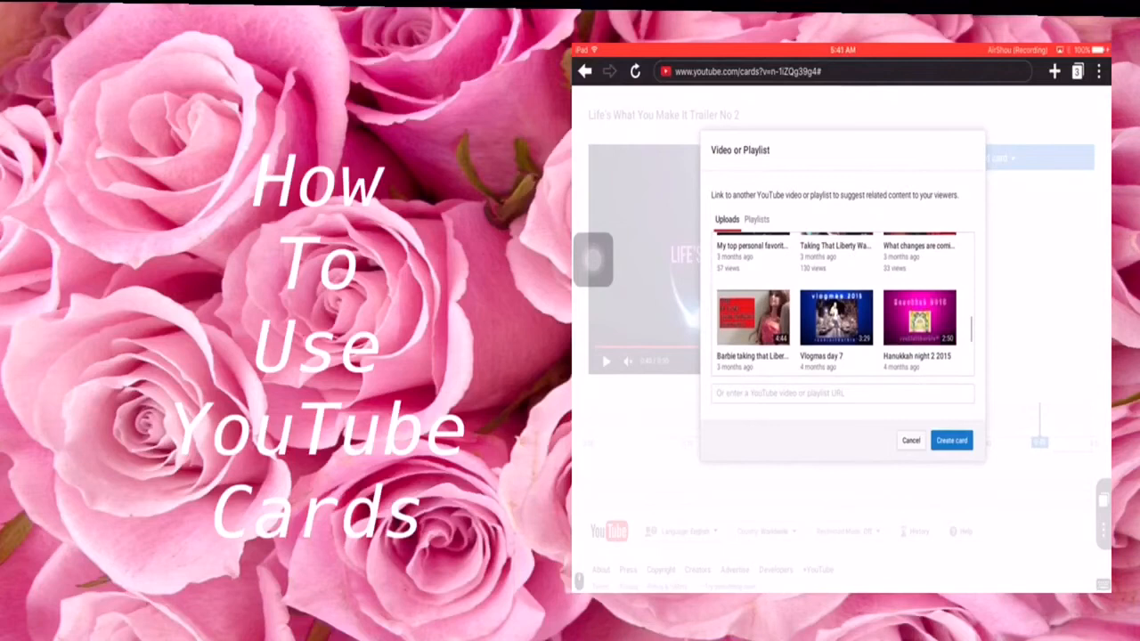
{"action": "left_click", "coordinate": [908, 440]}
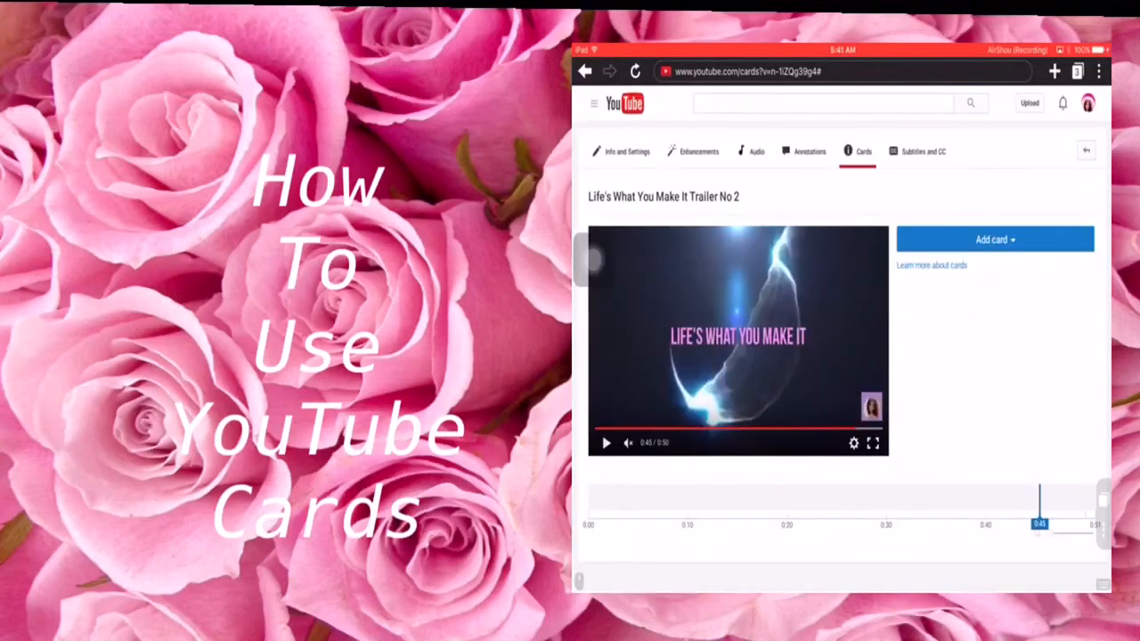